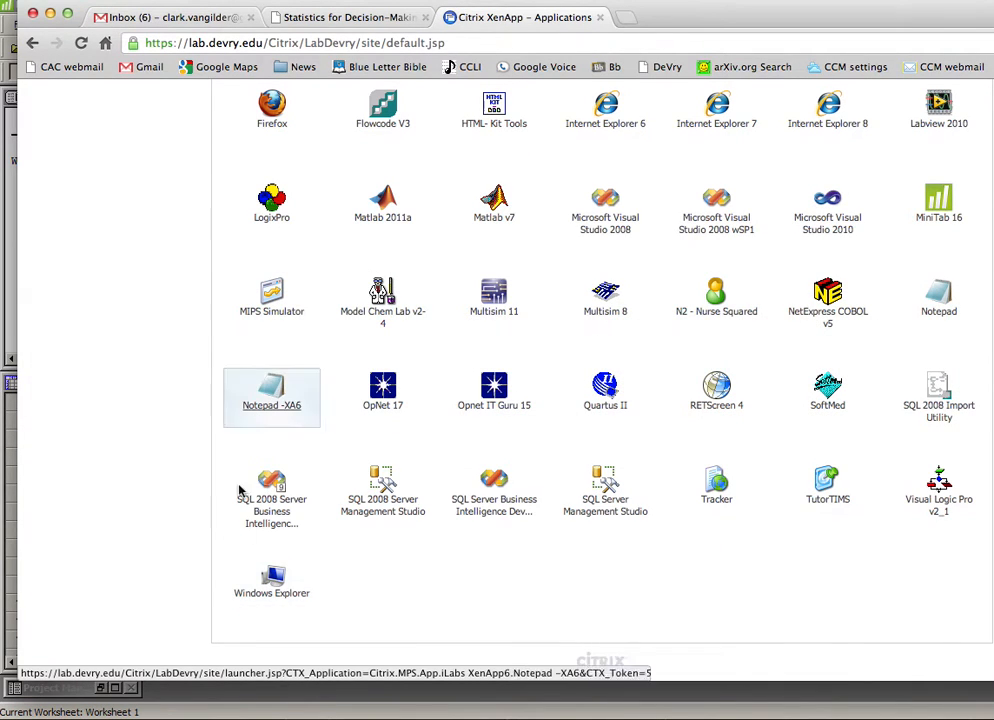
pyautogui.moveTo(276, 600)
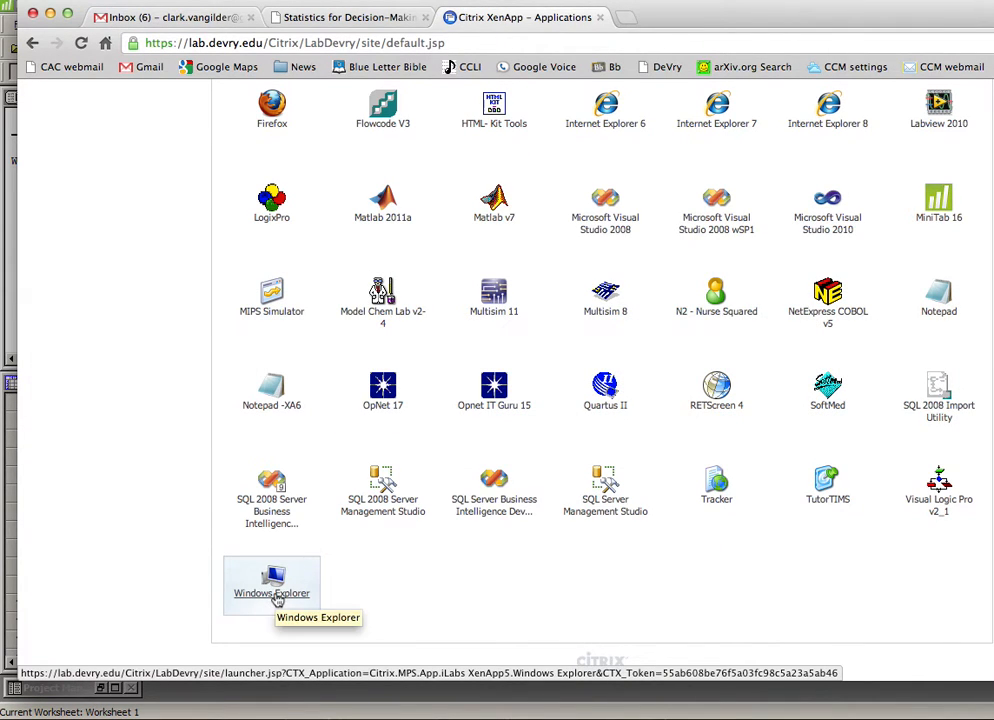
pyautogui.moveTo(256, 612)
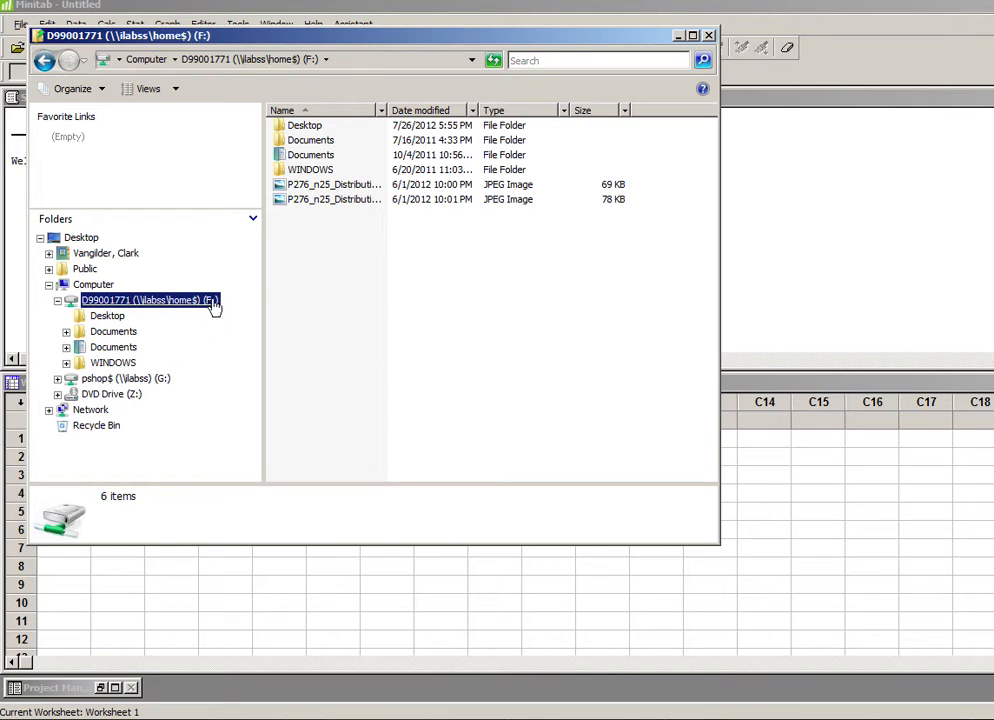
pyautogui.moveTo(120, 316)
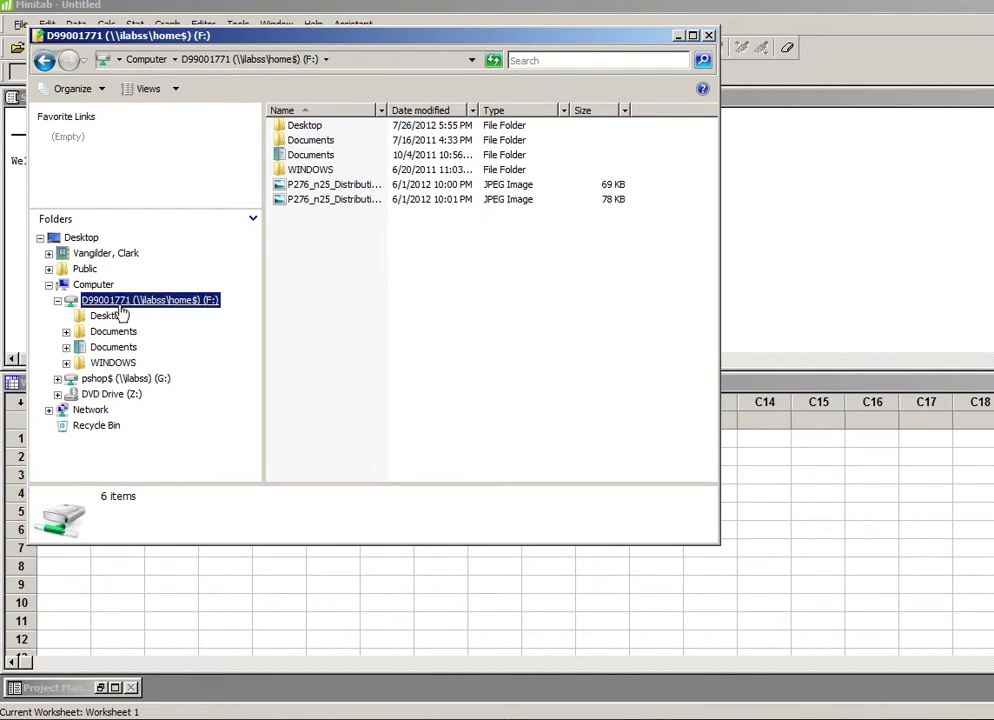
# Step: Copy the Math221 folder from the pshop$ (G:) drive onto the home (F:) drive
pyautogui.click(120, 380)
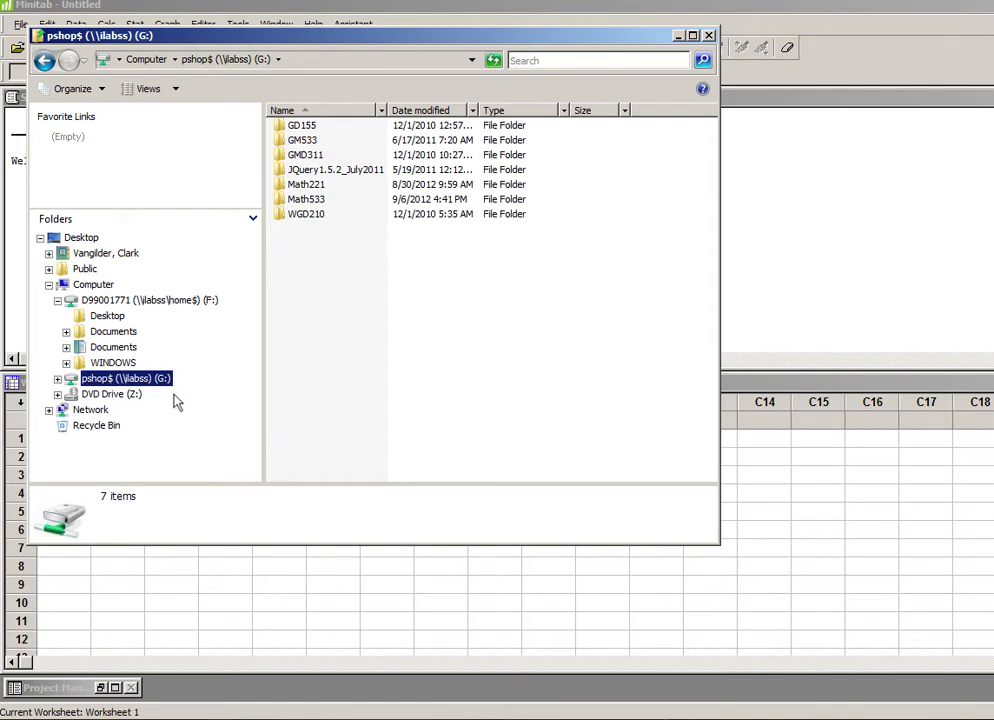
pyautogui.moveTo(306, 192)
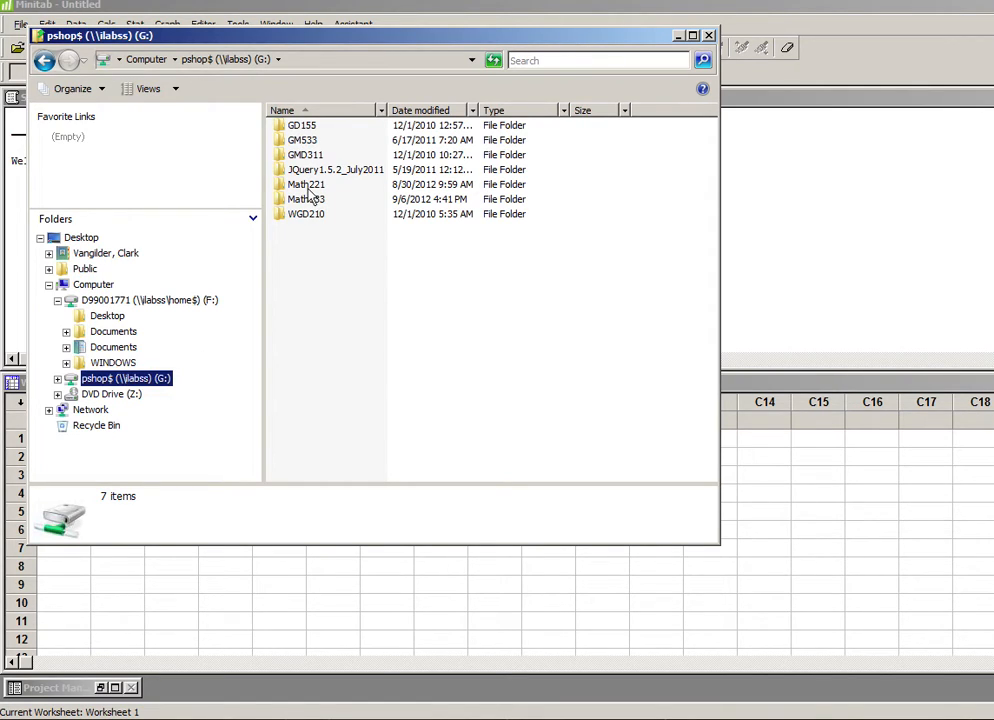
pyautogui.click(308, 184)
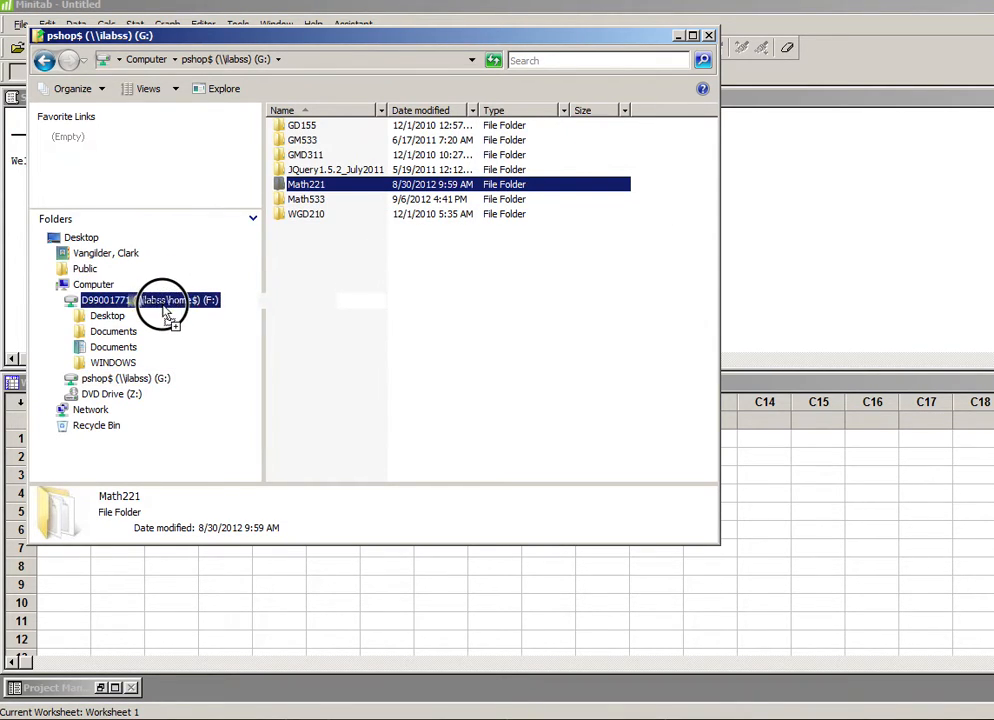
pyautogui.moveTo(306, 184); pyautogui.dragTo(150, 300)
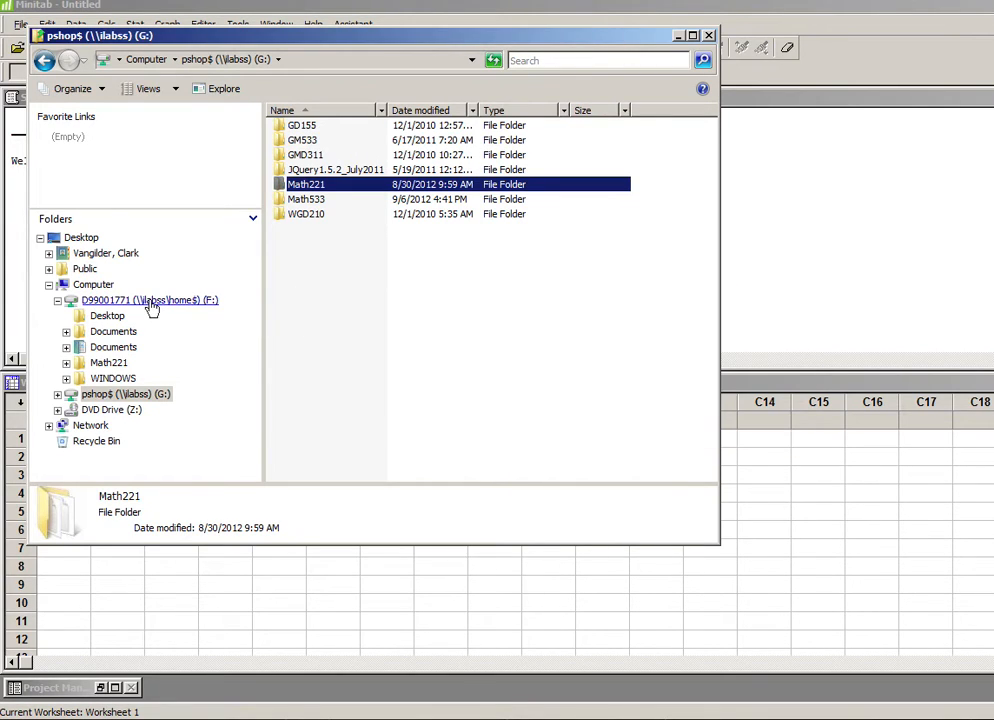
# Step: Confirm Math221 appears on the F: home drive, then close Windows Explorer
pyautogui.click(148, 300)
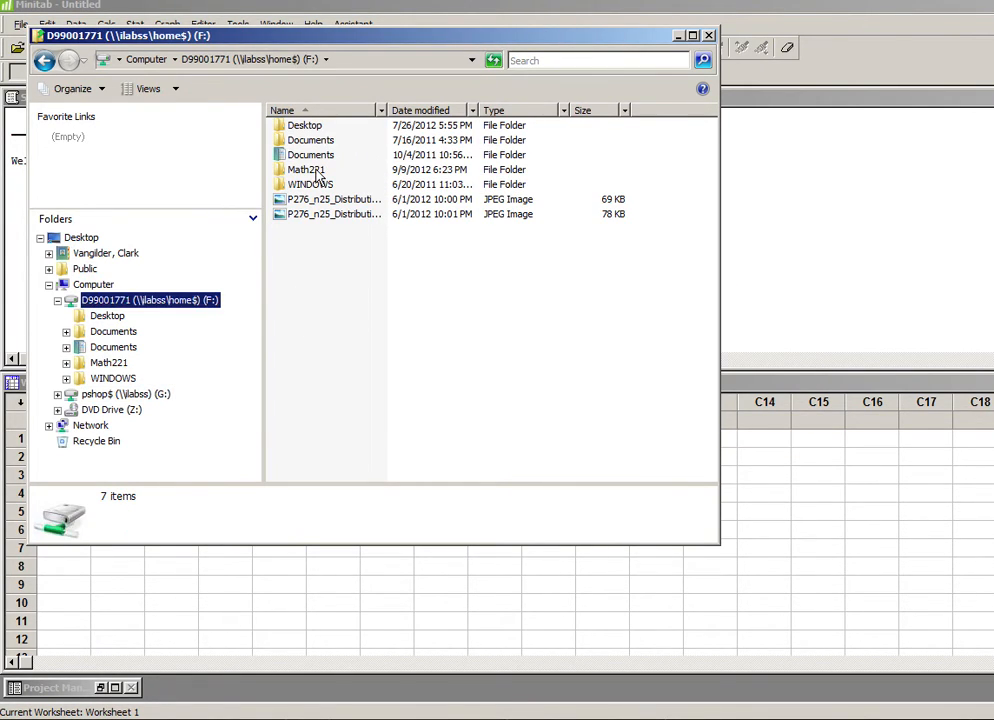
pyautogui.click(304, 168)
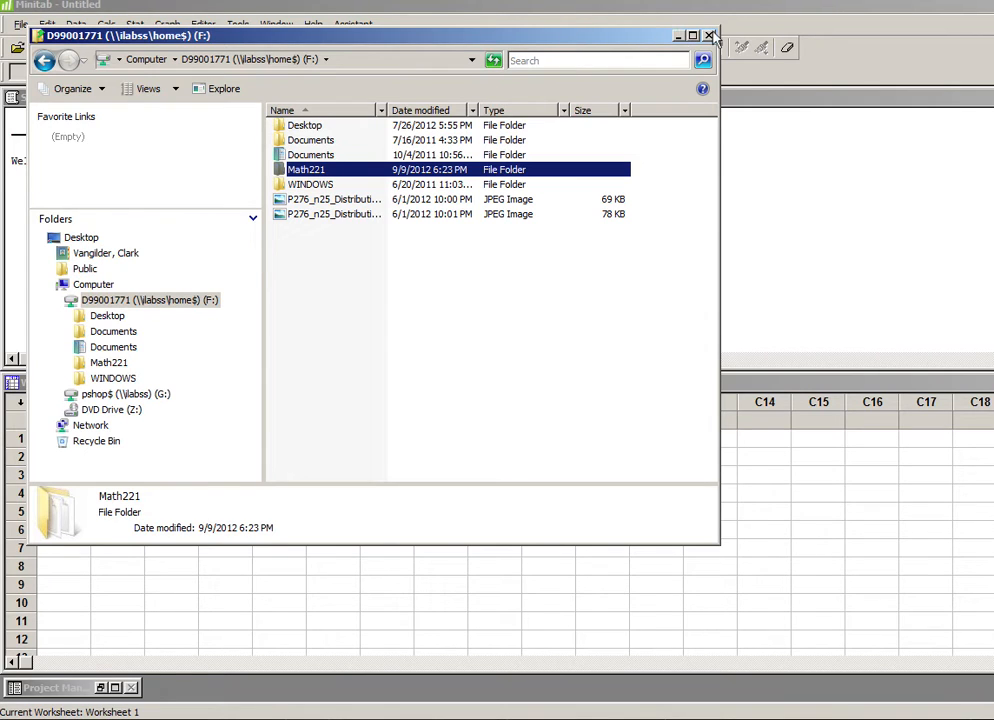
pyautogui.click(710, 32)
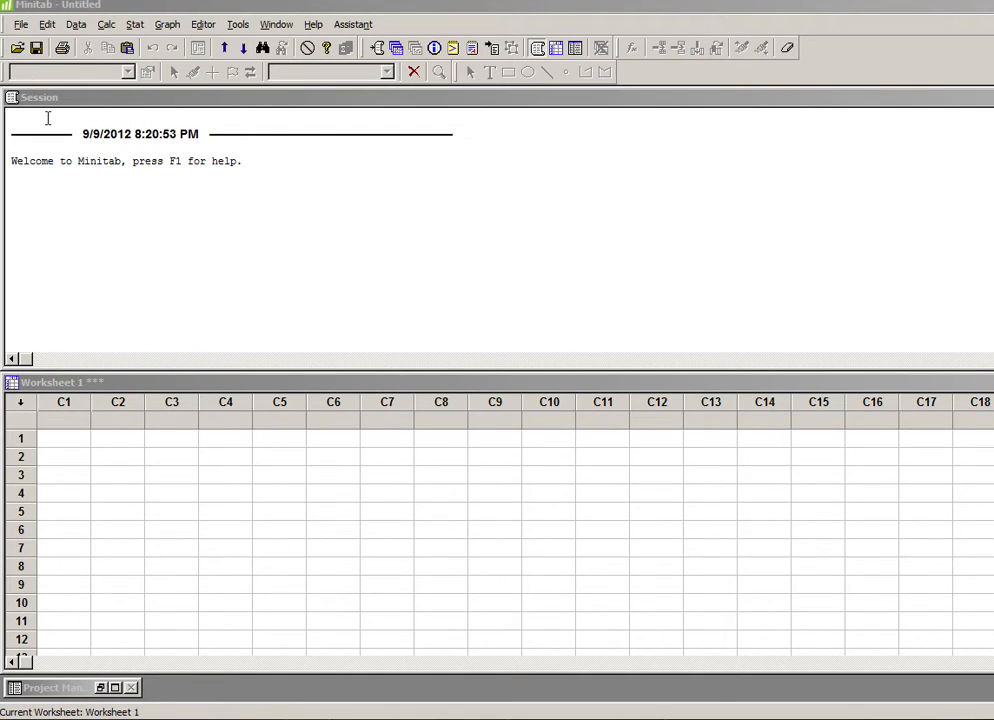
# Step: Open the MATH221_ LabData Minitab project from F:\Math221
pyautogui.click(16, 48)
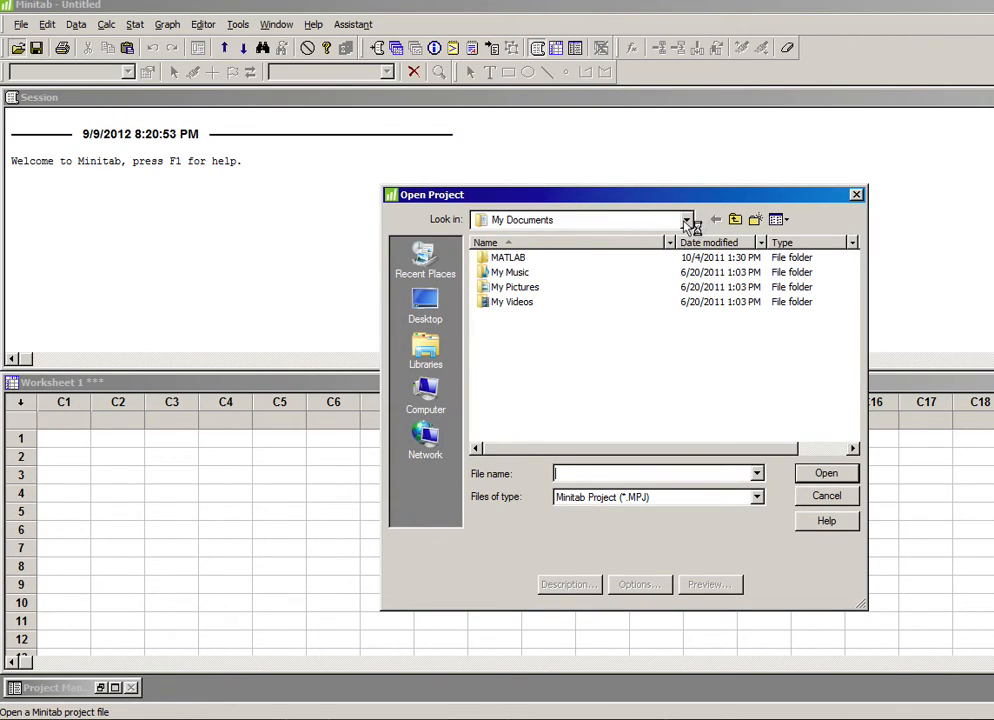
pyautogui.click(684, 218)
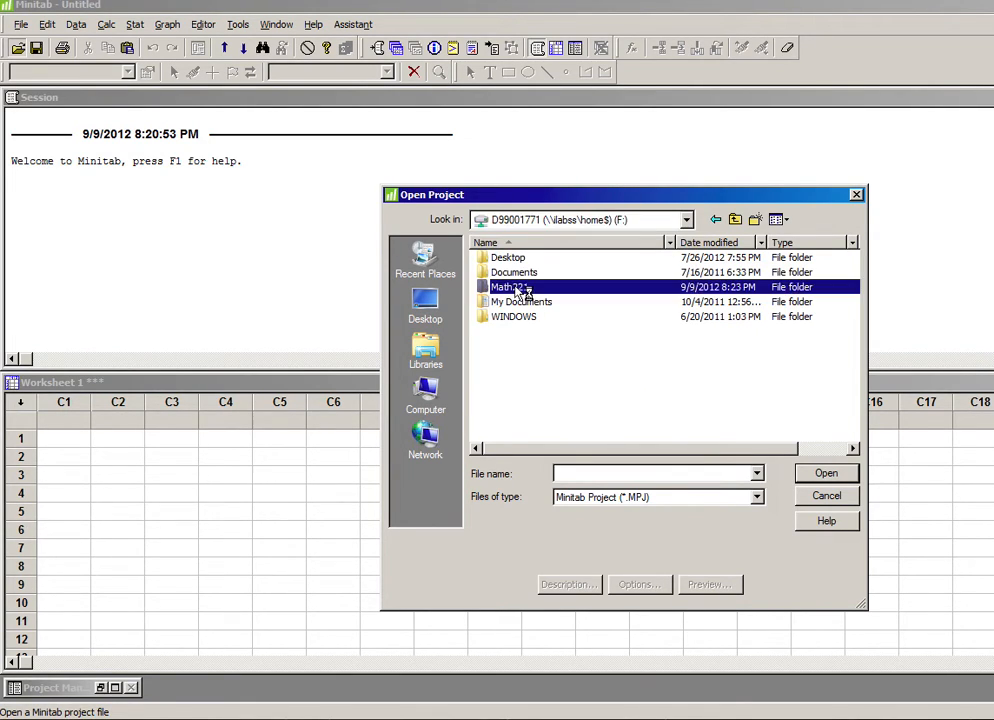
pyautogui.doubleClick(502, 288)
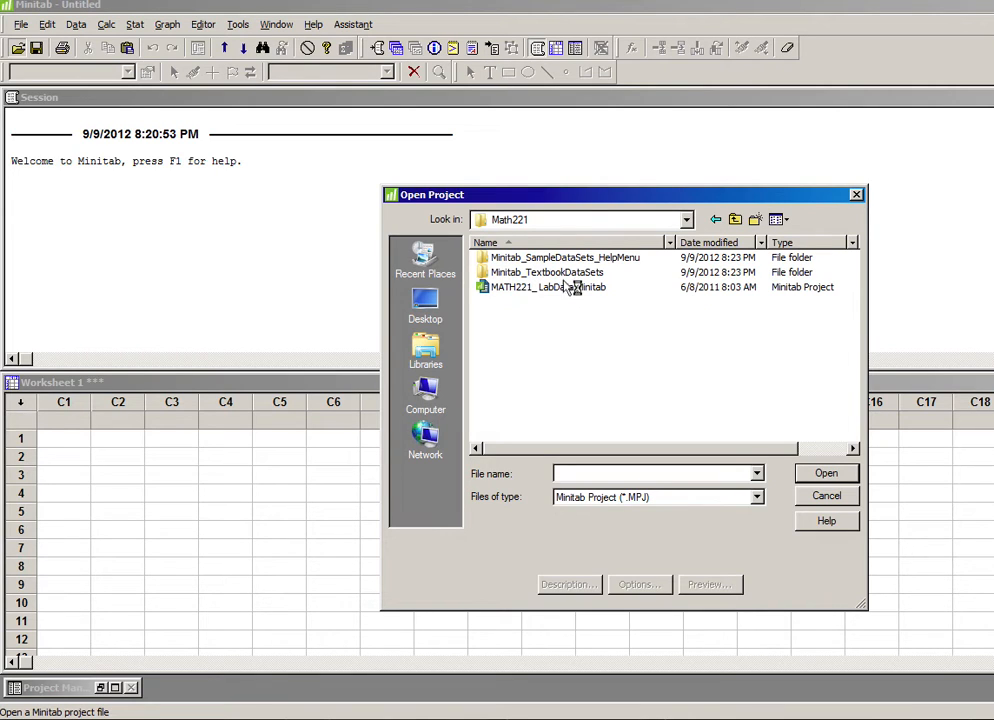
pyautogui.click(548, 288)
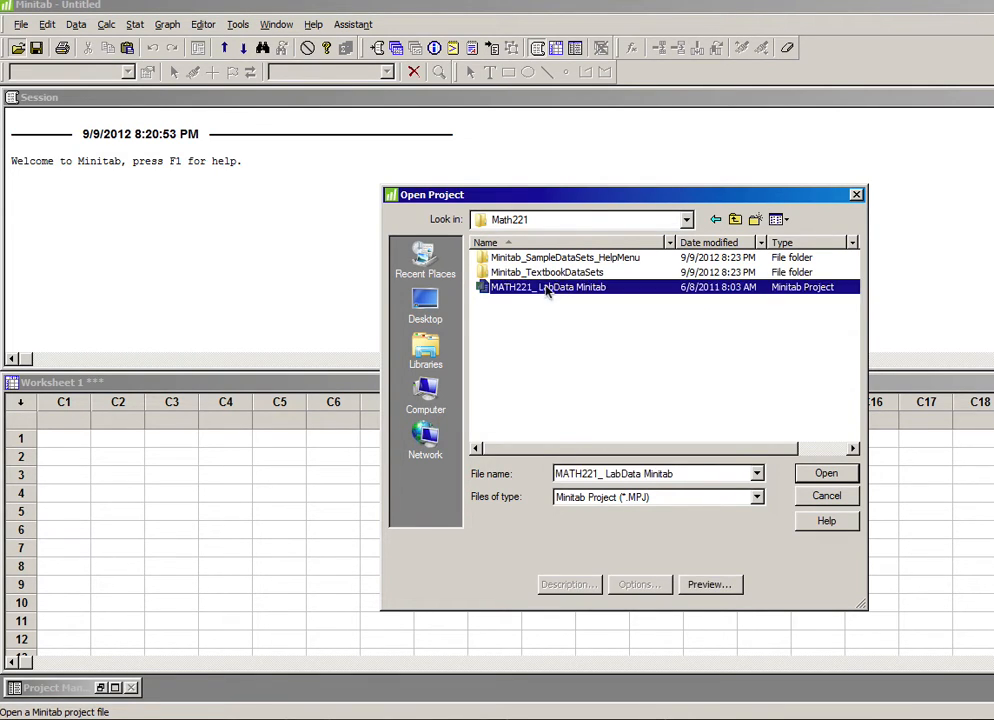
pyautogui.click(826, 472)
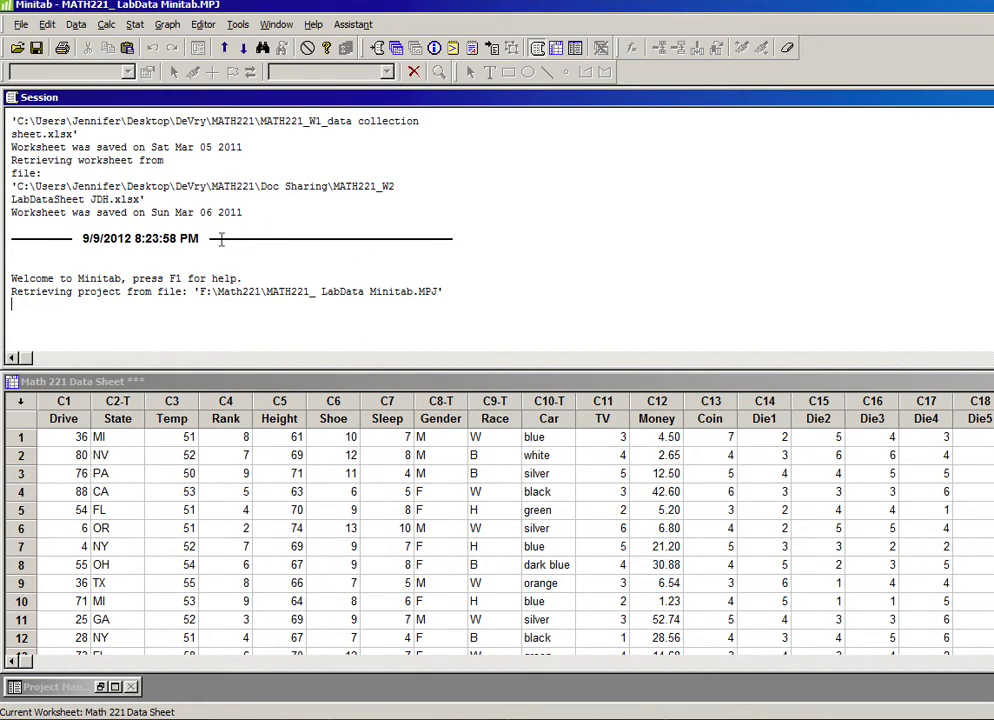
# Step: Display descriptive statistics for the Temp variable via Stat > Basic Statistics
pyautogui.click(160, 22)
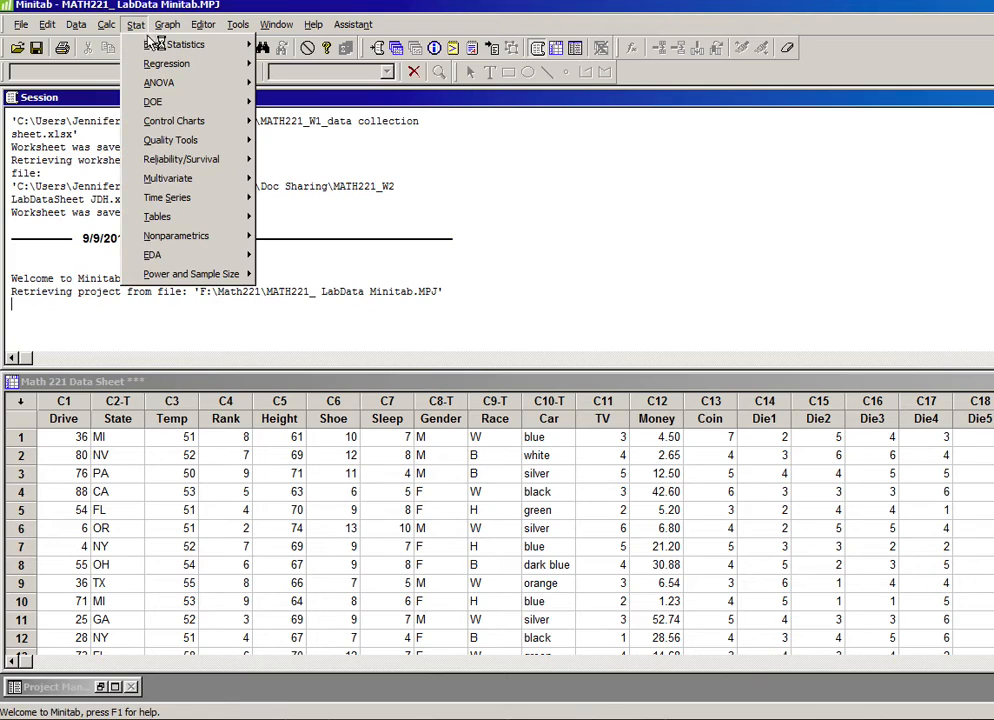
pyautogui.click(184, 44)
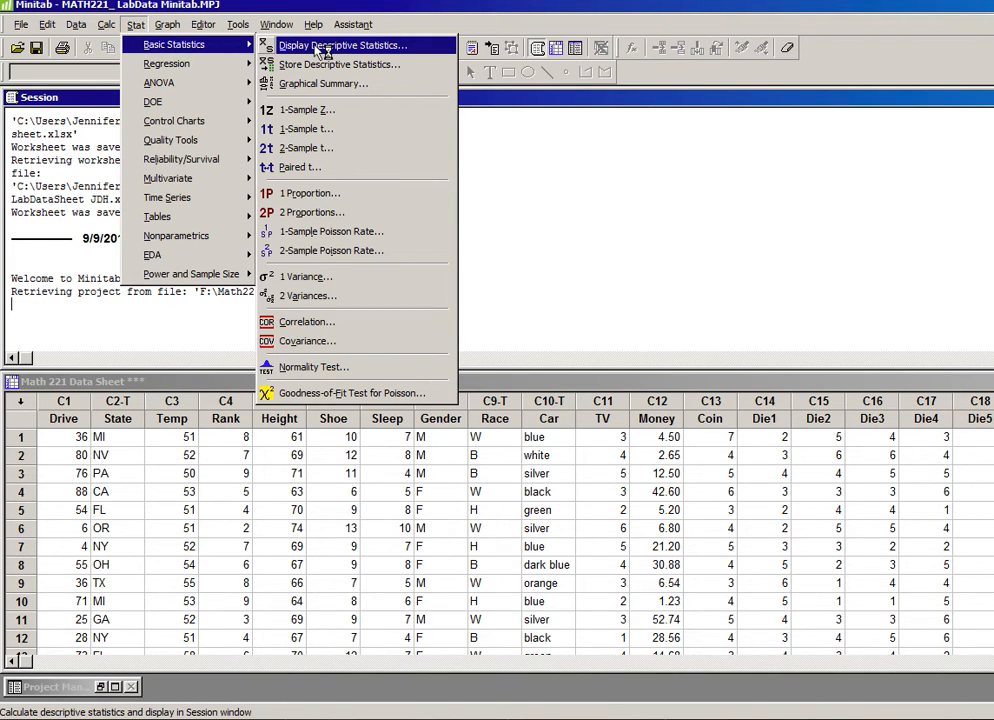
pyautogui.click(344, 44)
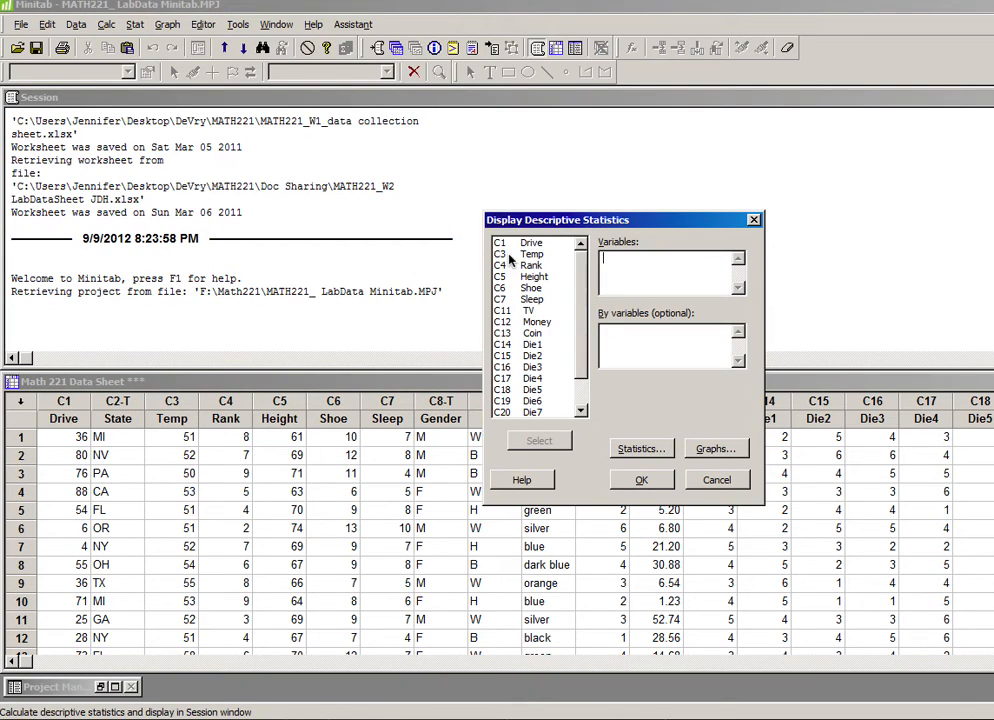
pyautogui.doubleClick(530, 252)
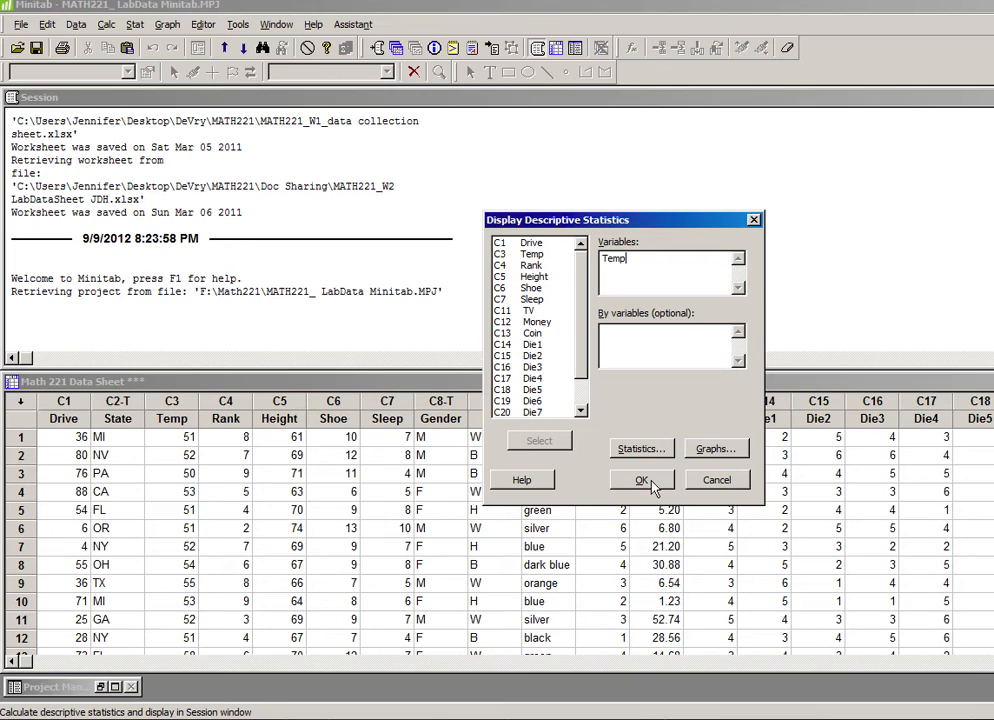
pyautogui.click(642, 480)
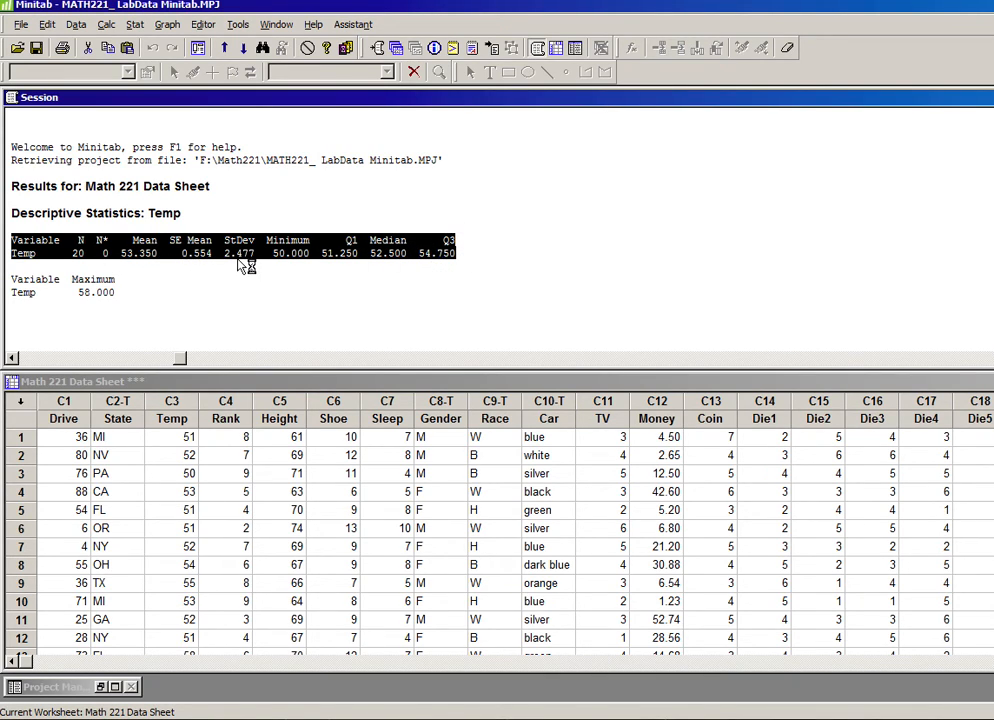
pyautogui.moveTo(360, 264)
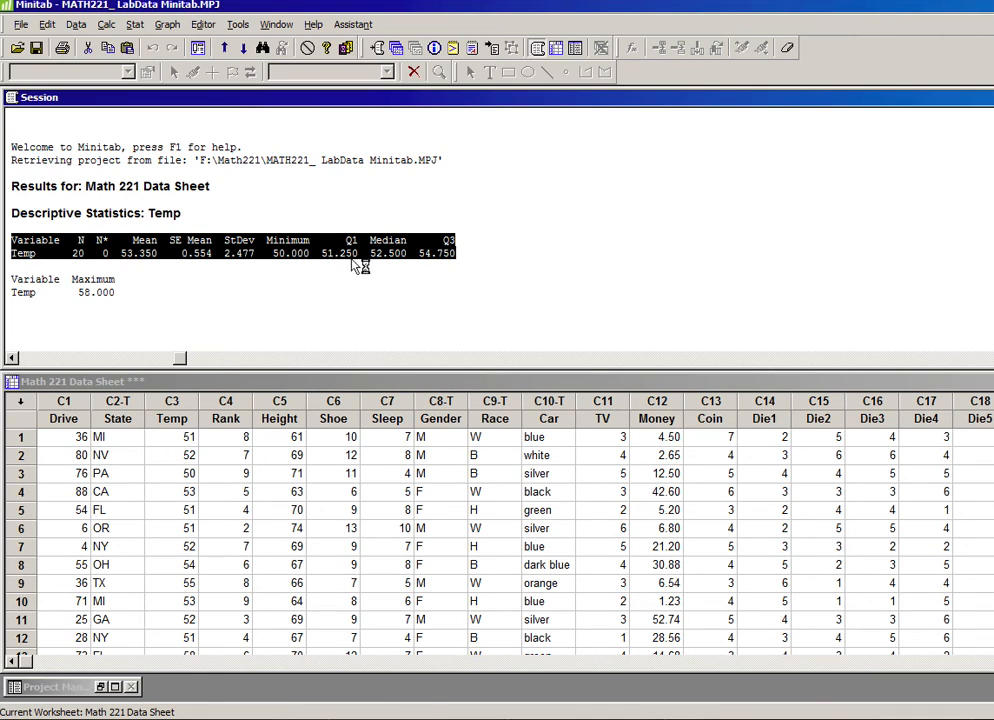
pyautogui.moveTo(432, 270)
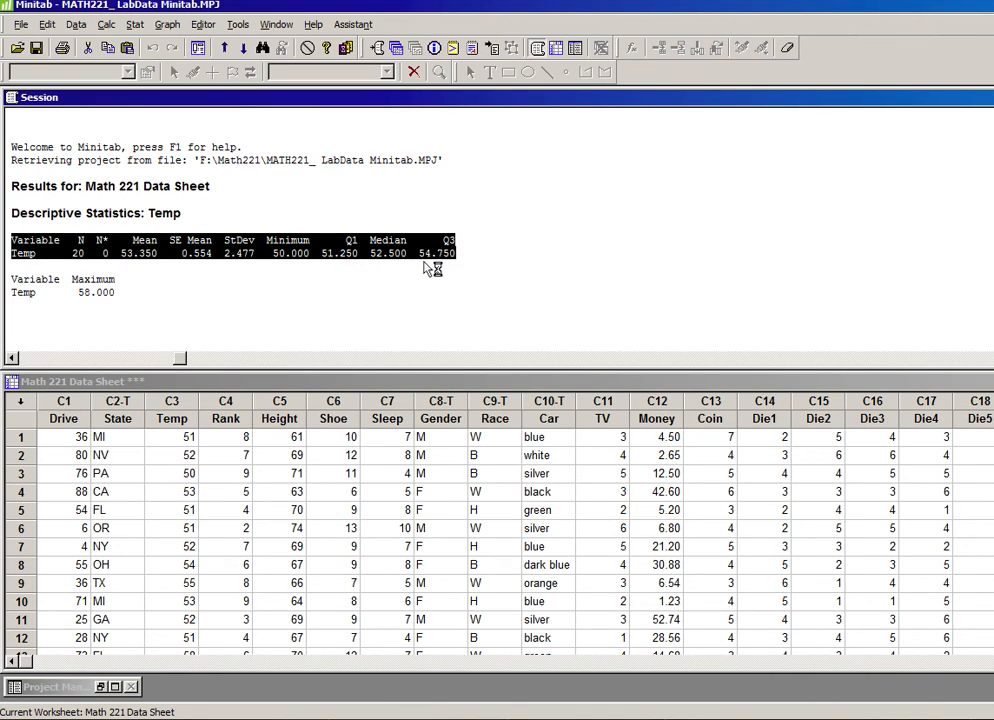